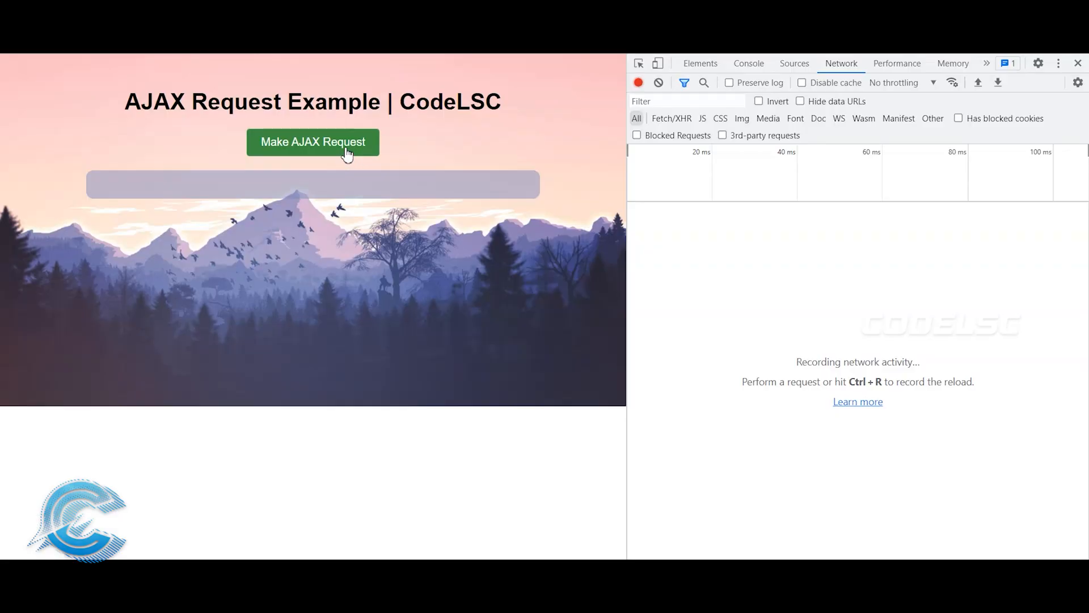
Step: Send the AJAX request so the page and Network response show {"success":"true"}
{"action": "left_click", "coordinate": [313, 141]}
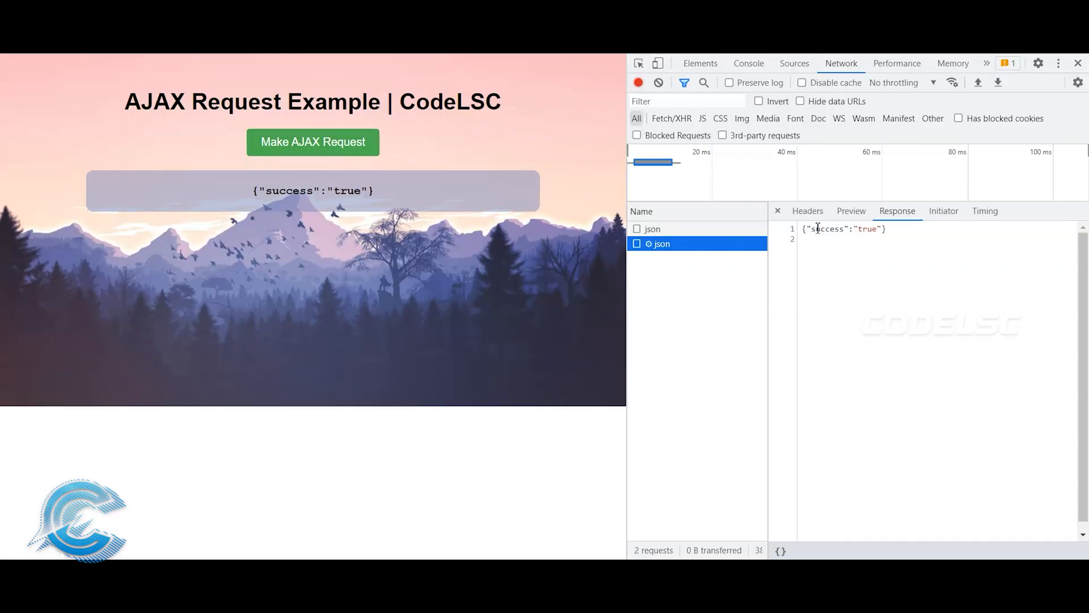
{"action": "mouse_move", "coordinate": [796, 250]}
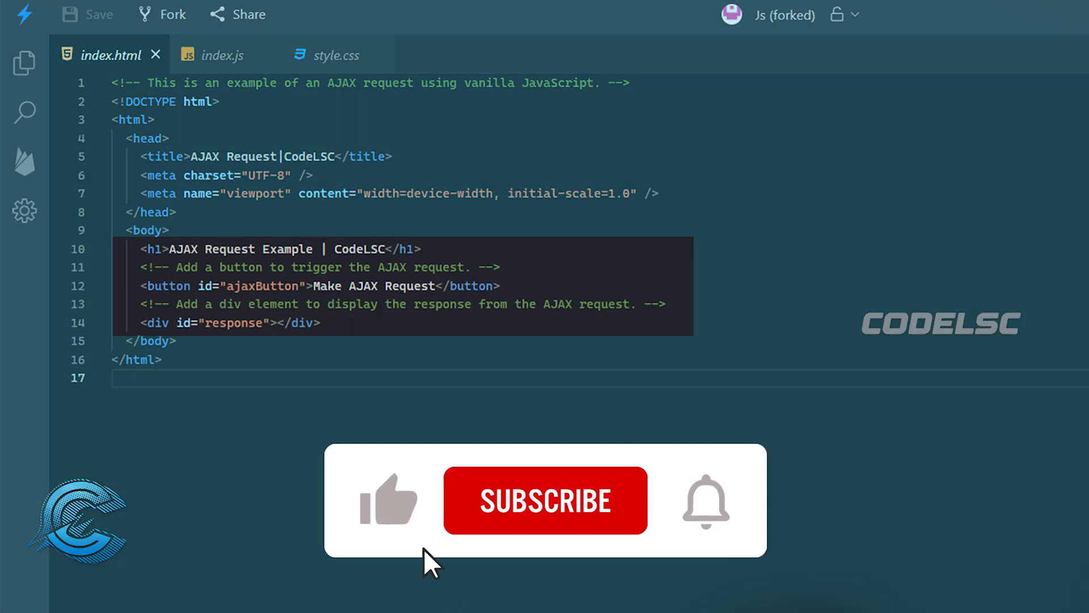
Step: View index.html markup with the heading, request button and empty response div
{"action": "left_click", "coordinate": [544, 499]}
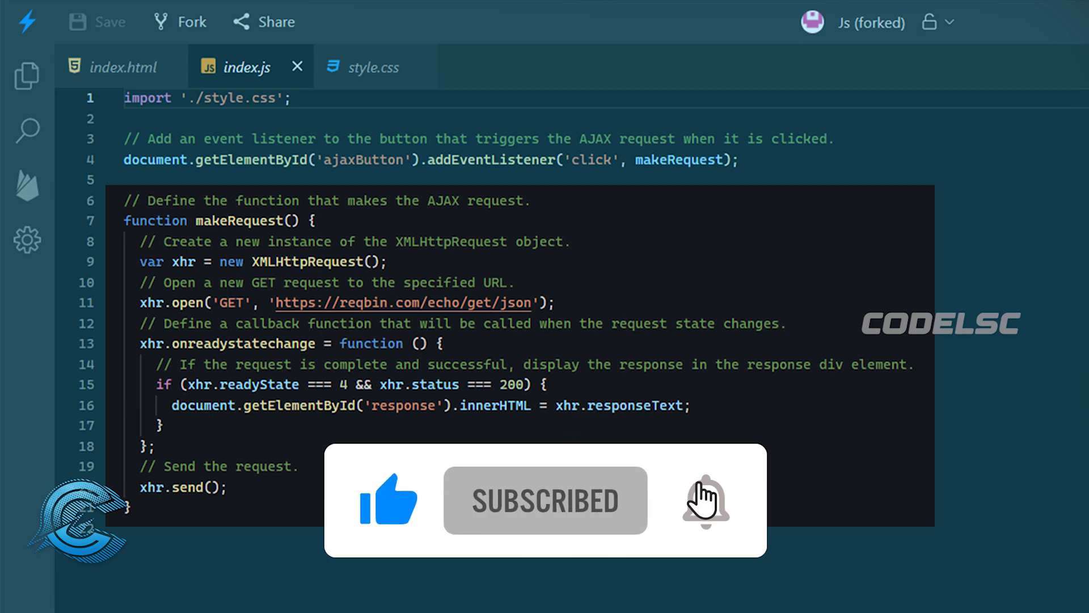
Step: Review the makeRequest XMLHttpRequest code in index.js, then return to the demo page
{"action": "left_click", "coordinate": [704, 500]}
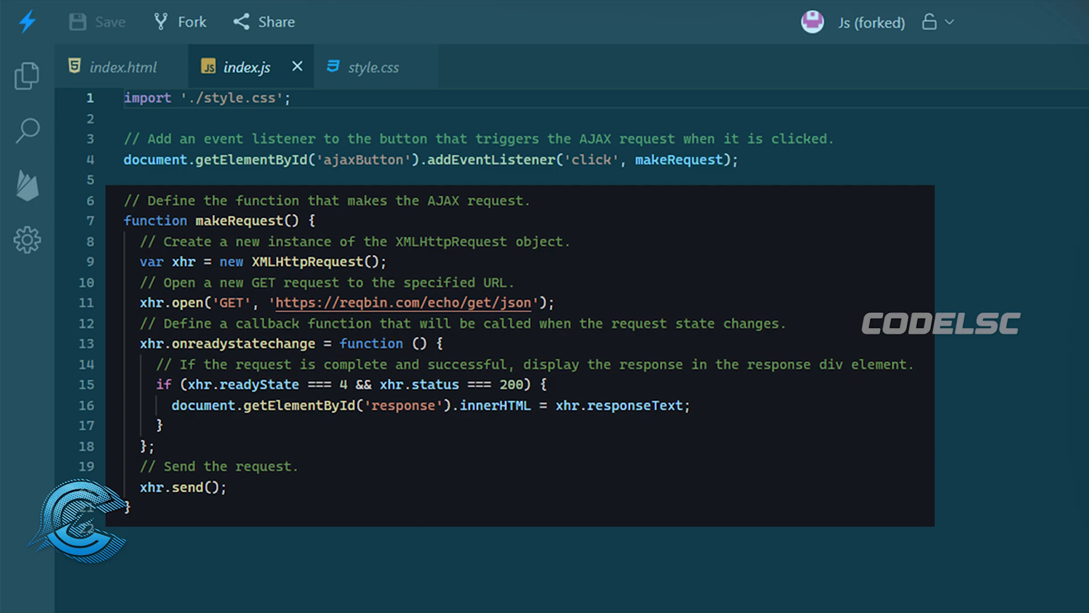
{"action": "left_click", "coordinate": [368, 67]}
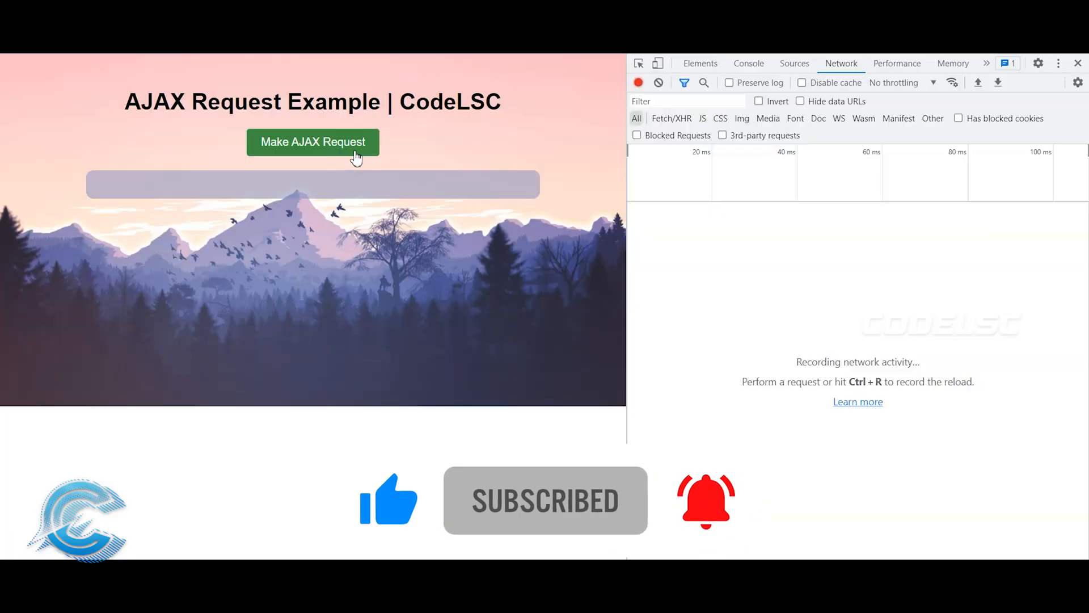
Step: Resend the AJAX request and view the json request's parsed preview, success: "true"
{"action": "left_click", "coordinate": [313, 142]}
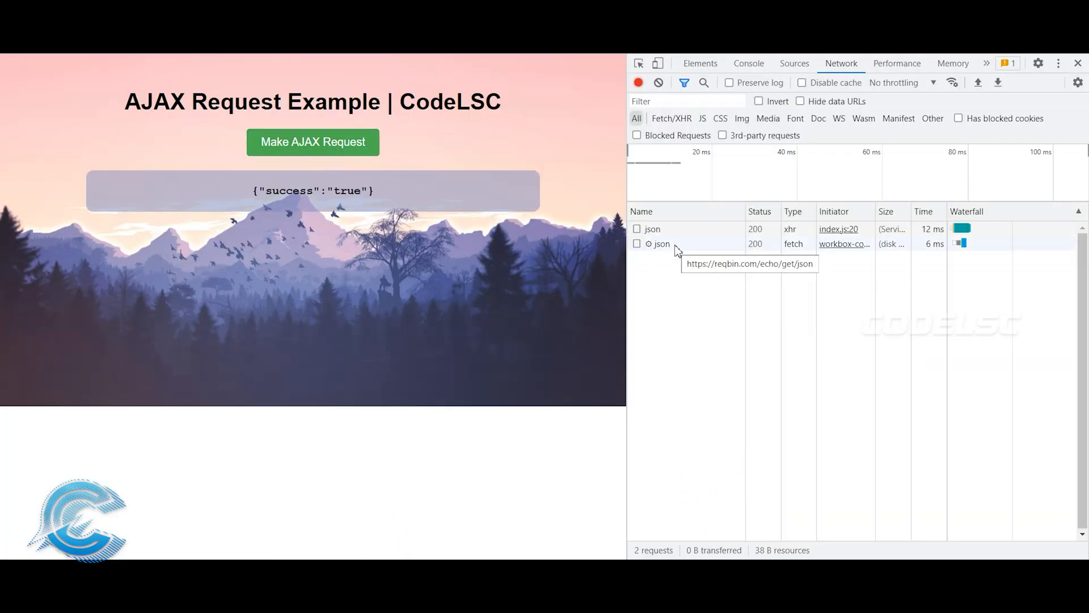
{"action": "left_click", "coordinate": [660, 244]}
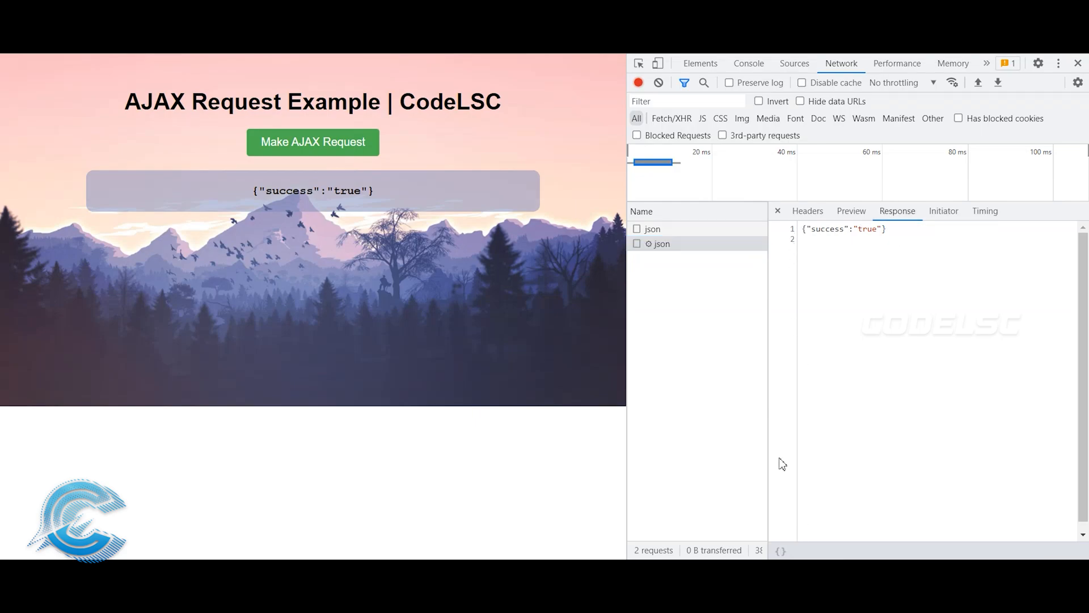
{"action": "left_click", "coordinate": [850, 210]}
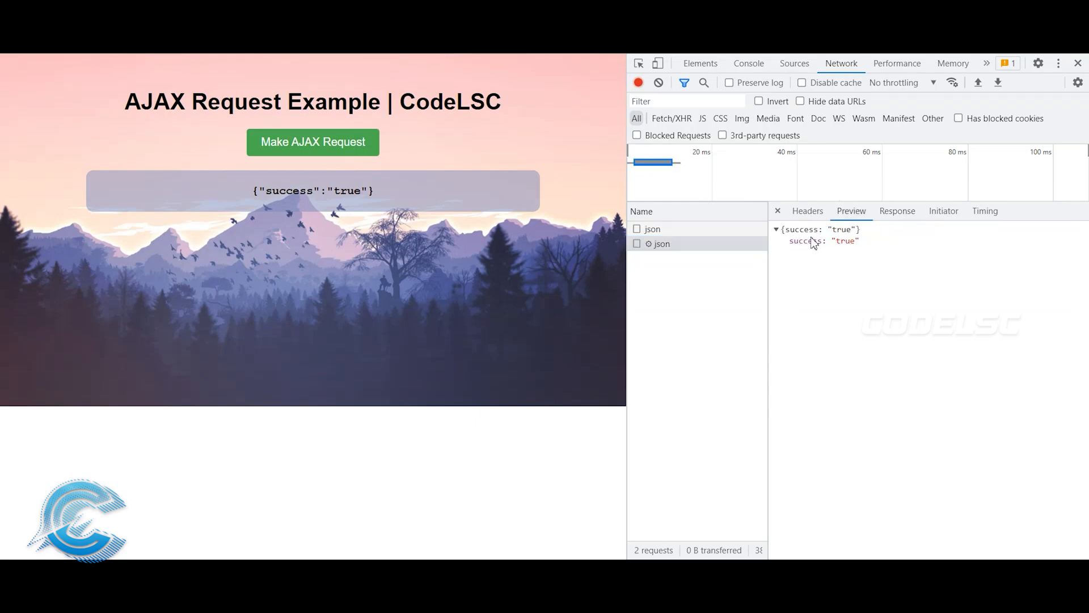